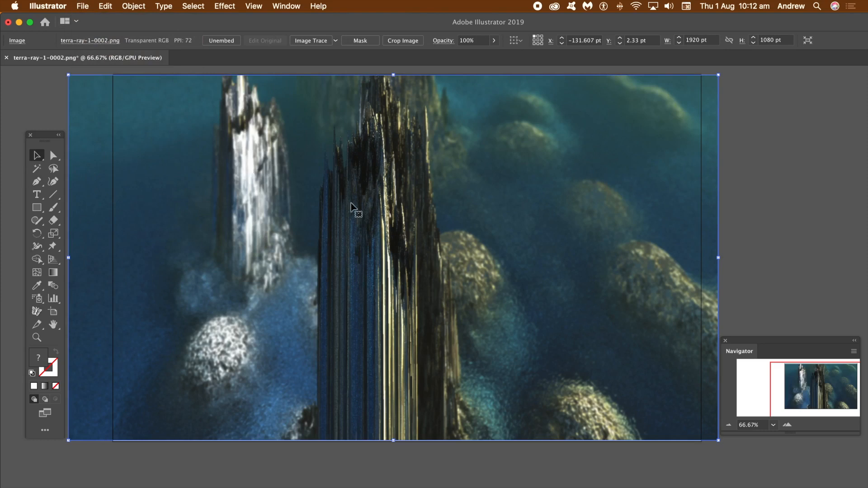
mouse_move(304, 293)
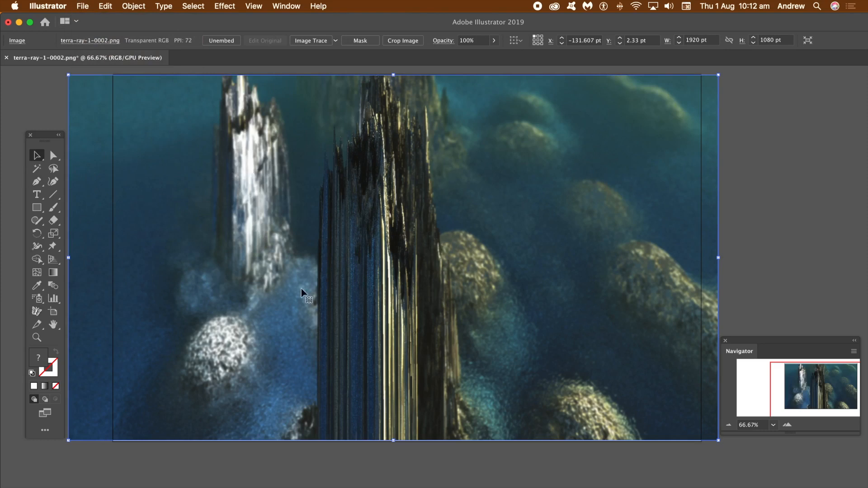
mouse_move(45, 359)
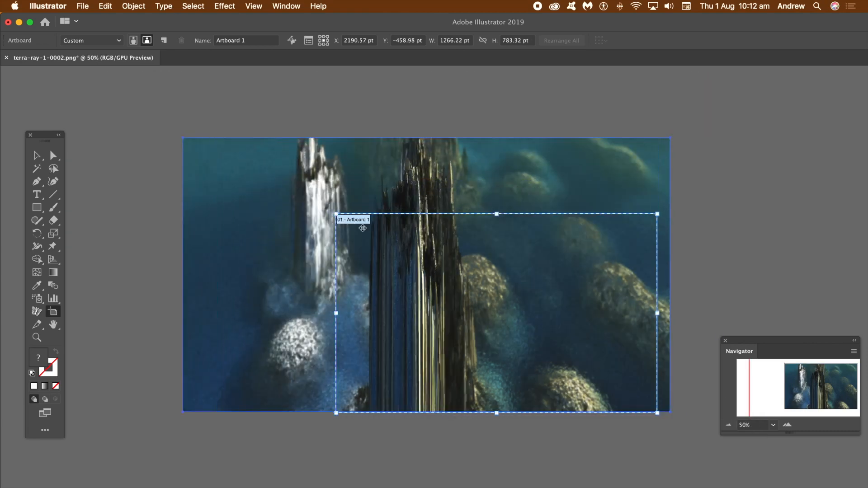
Shrink Artboard 1 to a narrow rectangle framing the central rock spire.
left_click_drag(657, 413, 618, 388)
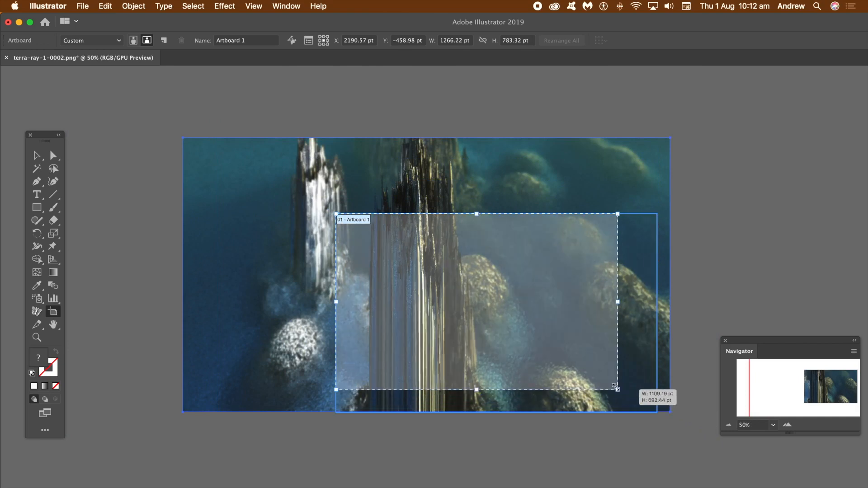
left_click_drag(616, 388, 480, 366)
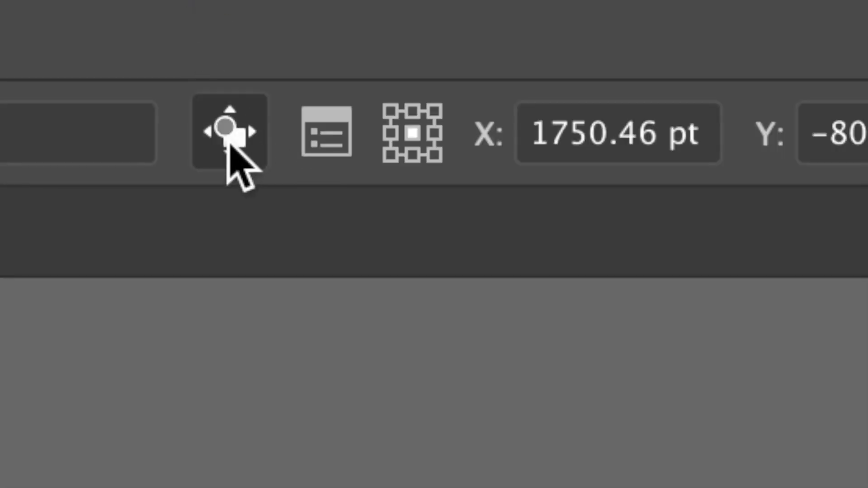
mouse_move(227, 133)
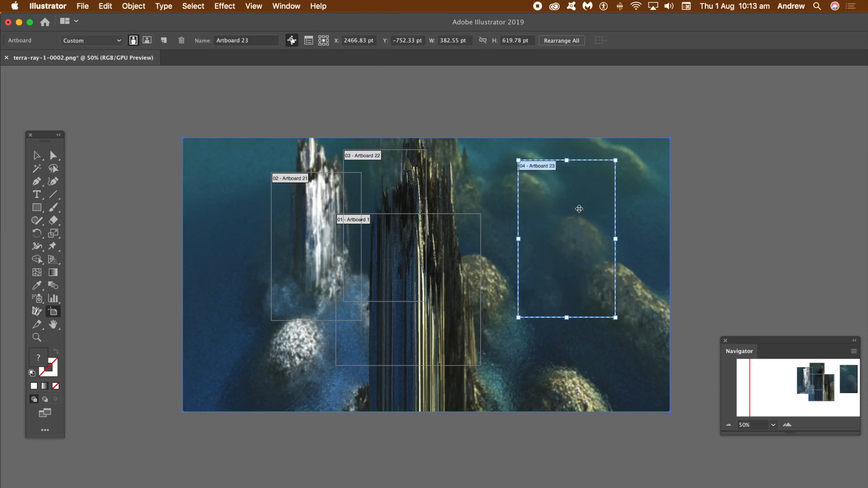
Move Artboard 23 onto the central spire and place Artboard 24 over the lower-left rocks.
left_click_drag(579, 209, 459, 250)
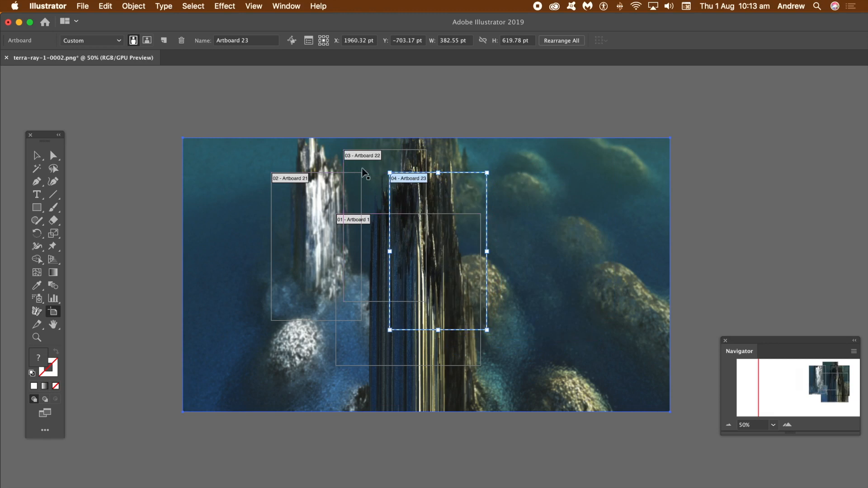
mouse_move(319, 234)
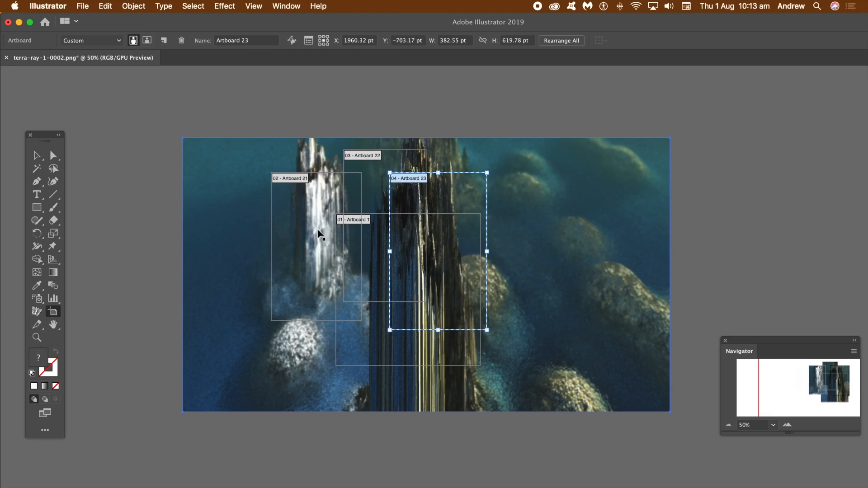
mouse_move(310, 275)
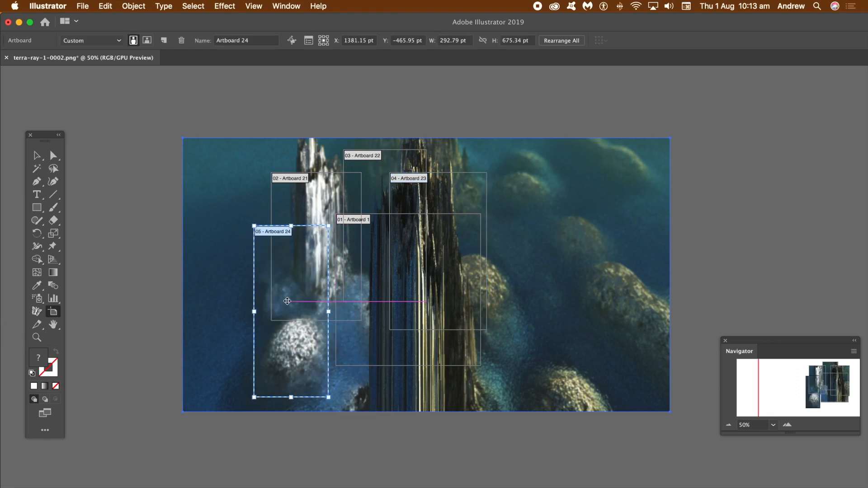
left_click_drag(288, 302, 337, 310)
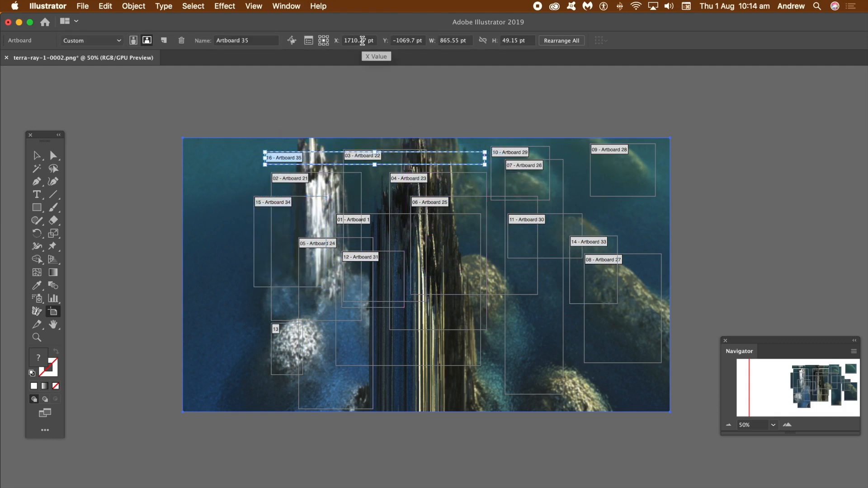
Position Artboard 42 over the upper-left waterfall and move Artboard 48 to the bottom edge.
left_click(454, 40)
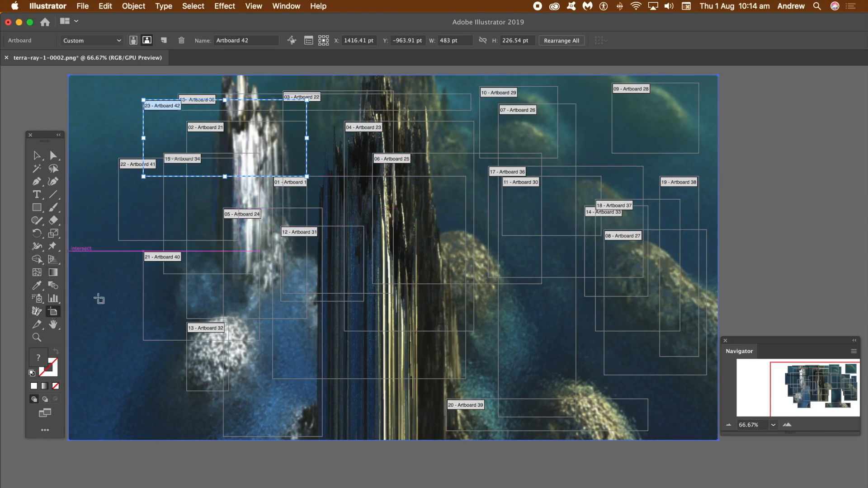
left_click_drag(308, 177, 428, 249)
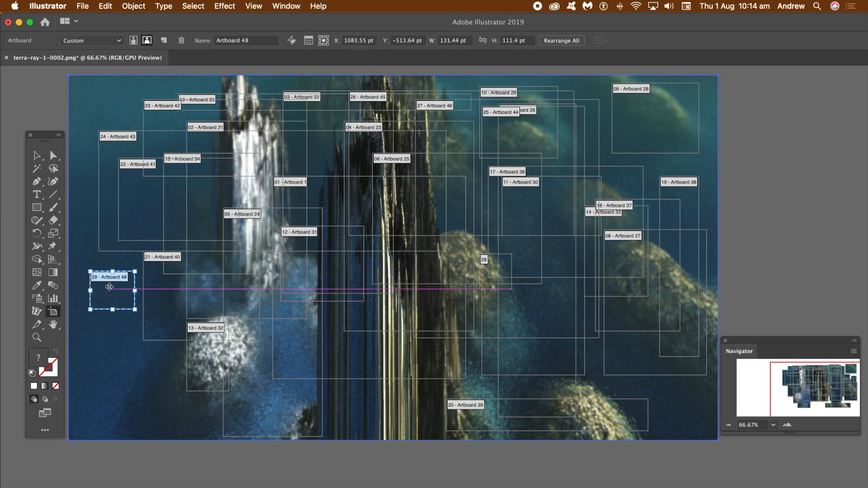
left_click_drag(110, 287, 302, 423)
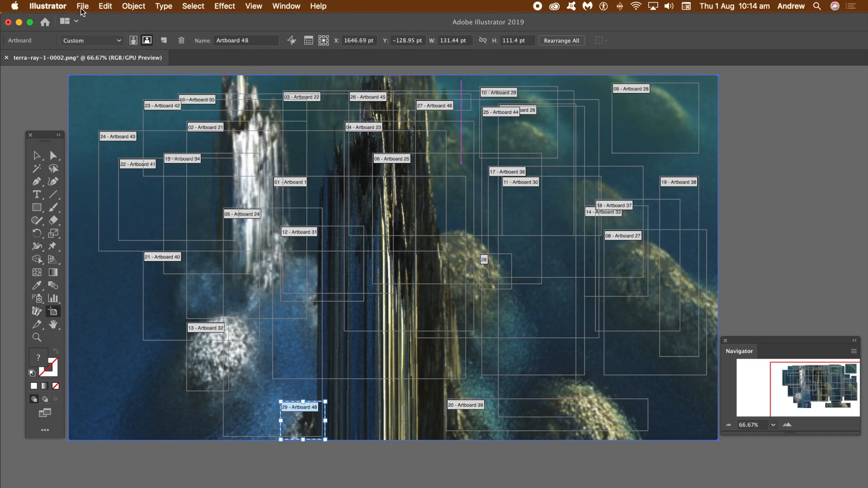
Bring up Export for Screens from the File menu and scroll through the 29 artboard thumbnails.
left_click(82, 6)
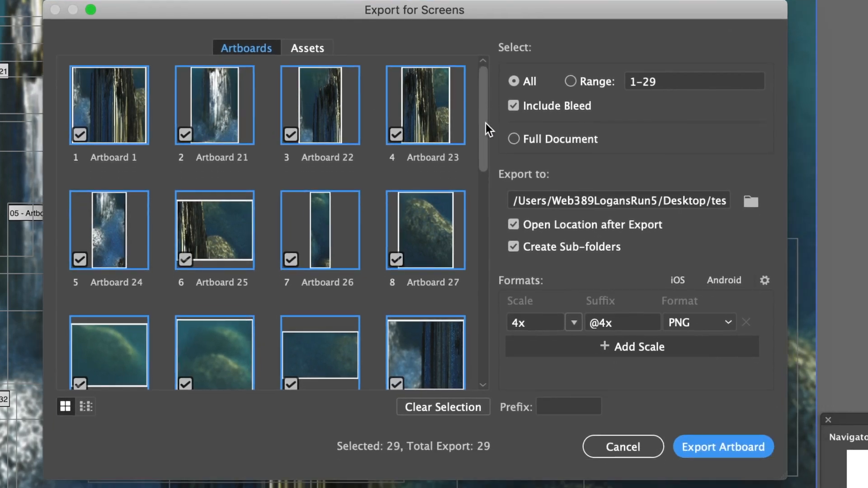
scroll("down", 3)
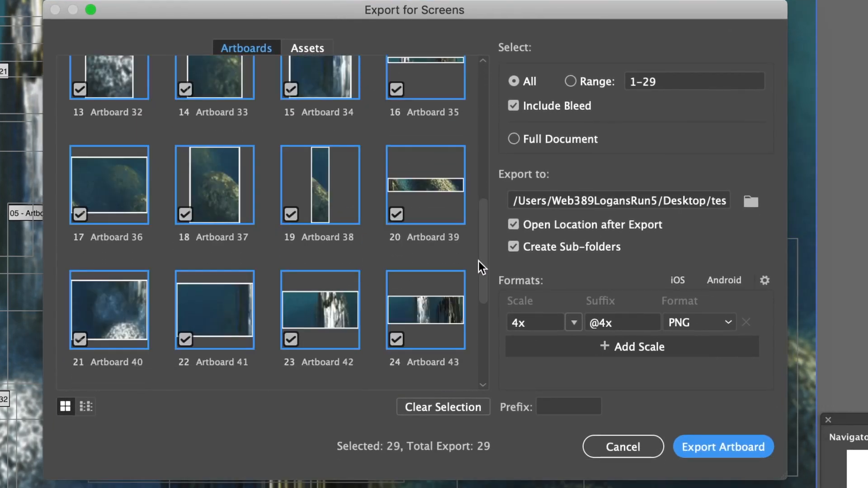
scroll("down", 3)
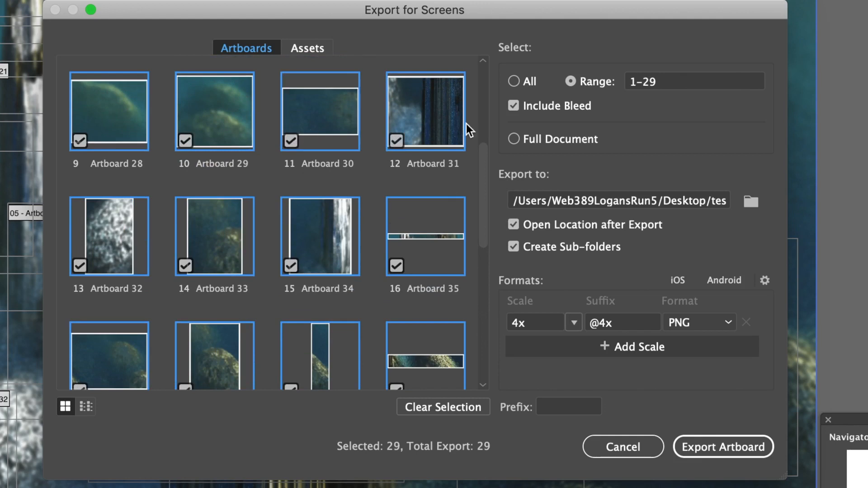
mouse_move(681, 215)
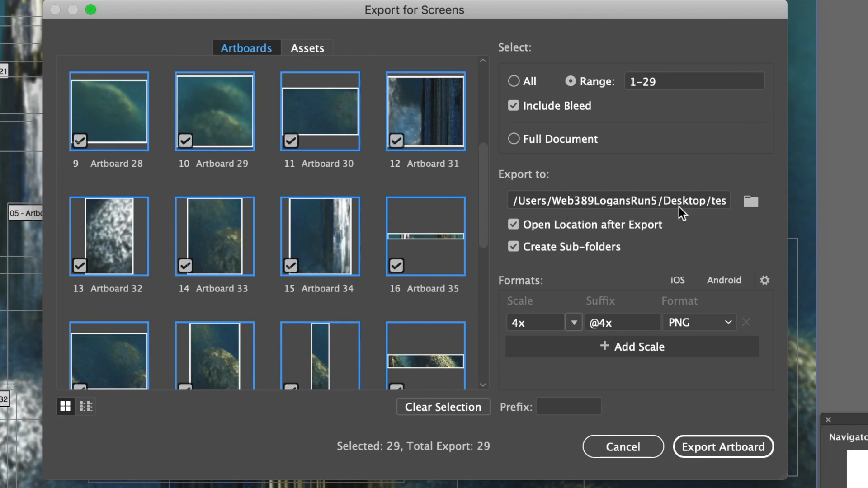
Set the export folder to /test1/ and the export scale to 2x.
type("/test1/")
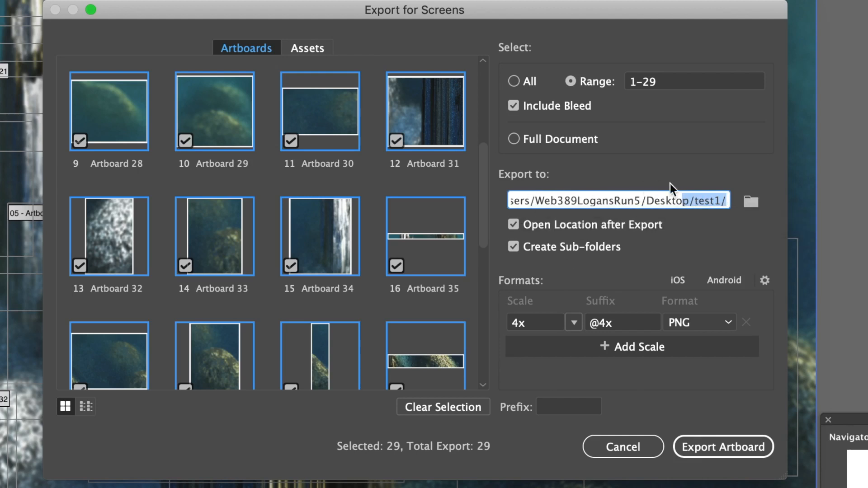
mouse_move(573, 322)
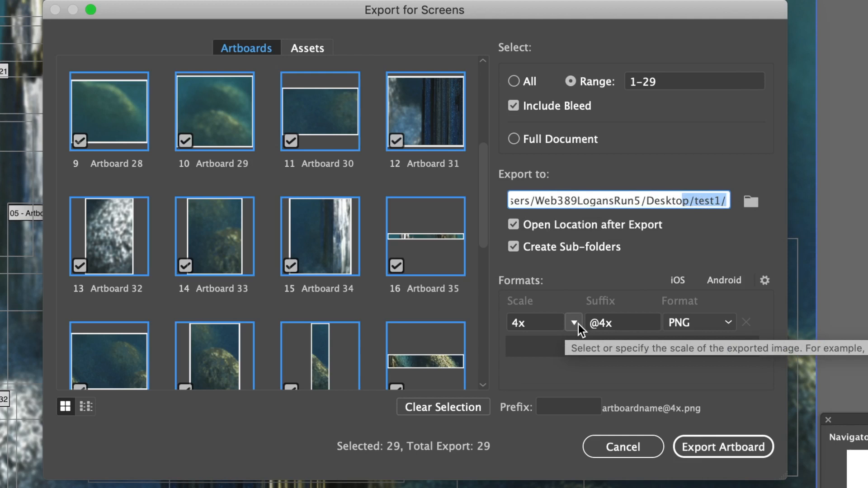
left_click(573, 322)
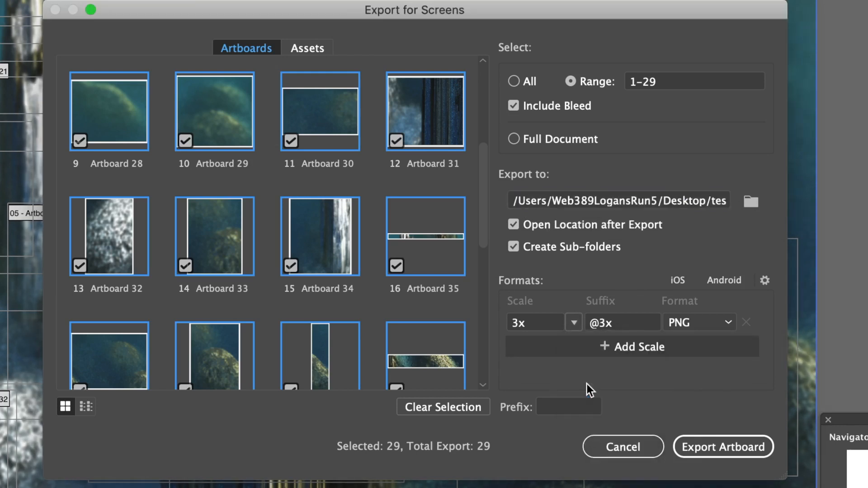
left_click(574, 322)
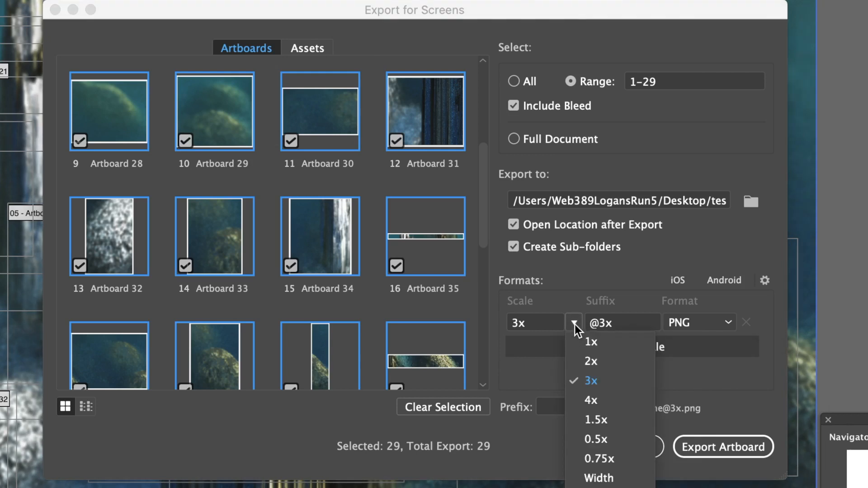
left_click(590, 361)
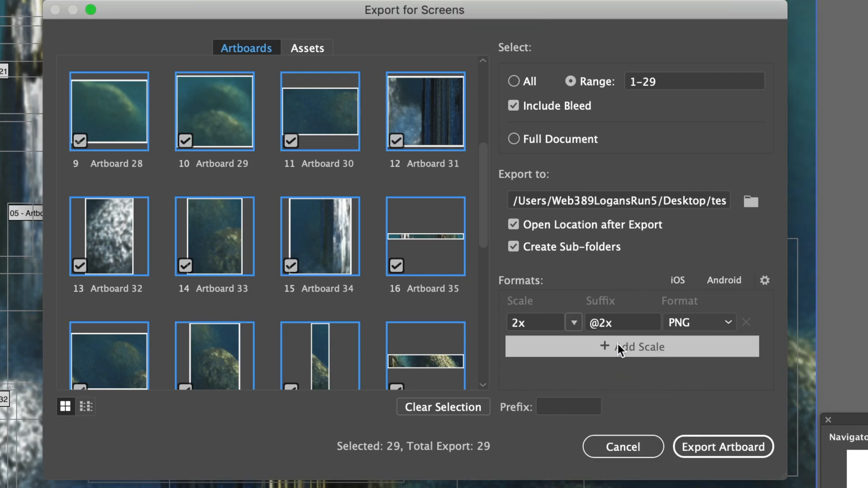
mouse_move(612, 346)
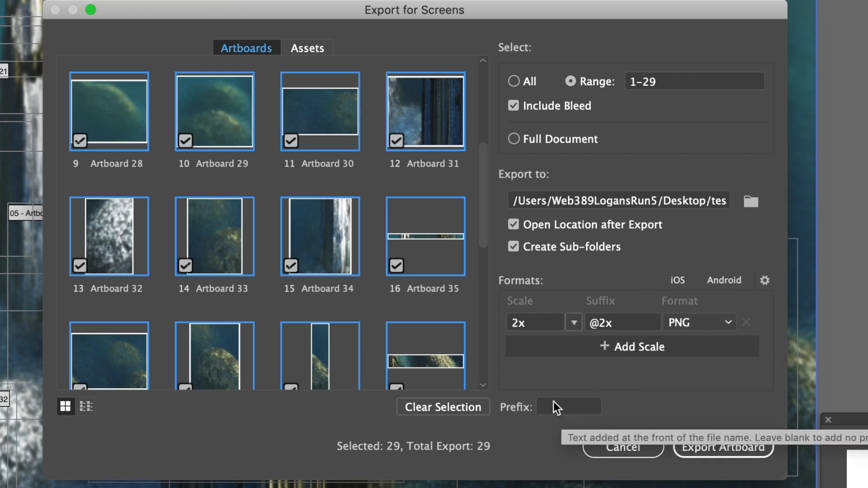
left_click(568, 407)
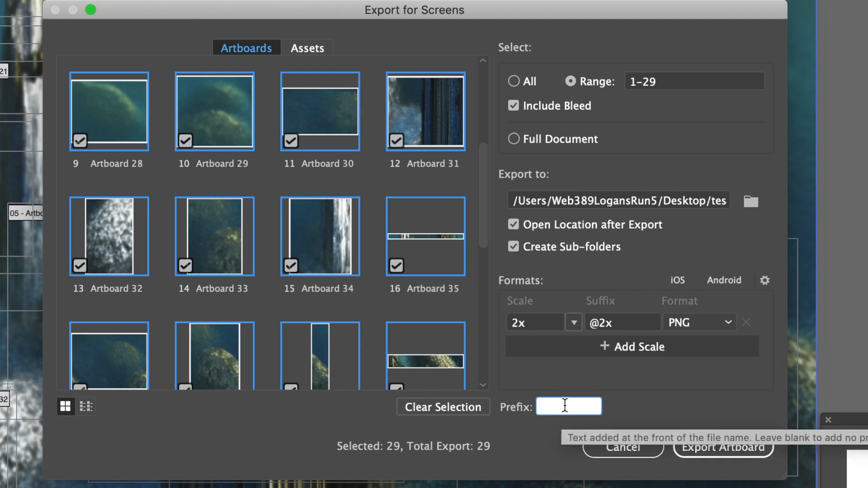
type("split")
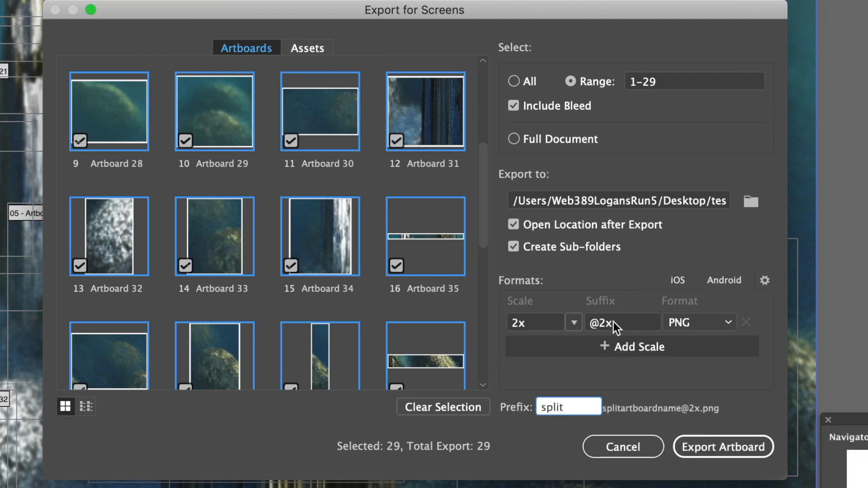
left_click(623, 322)
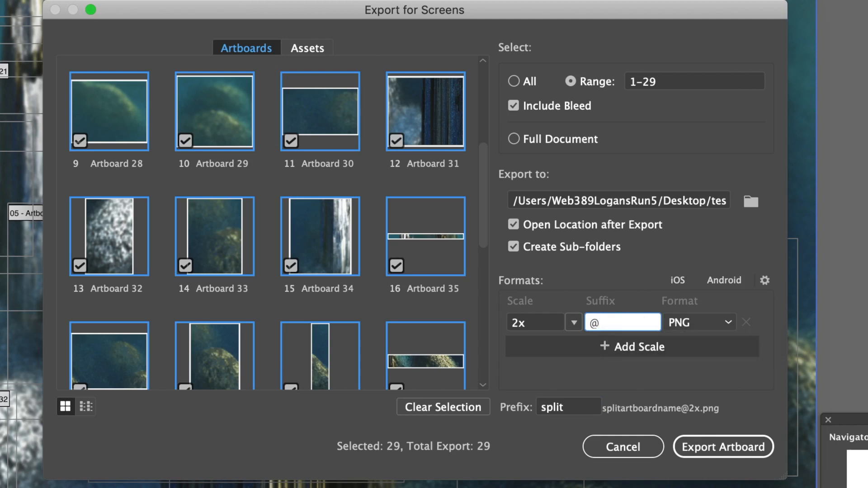
type("mix")
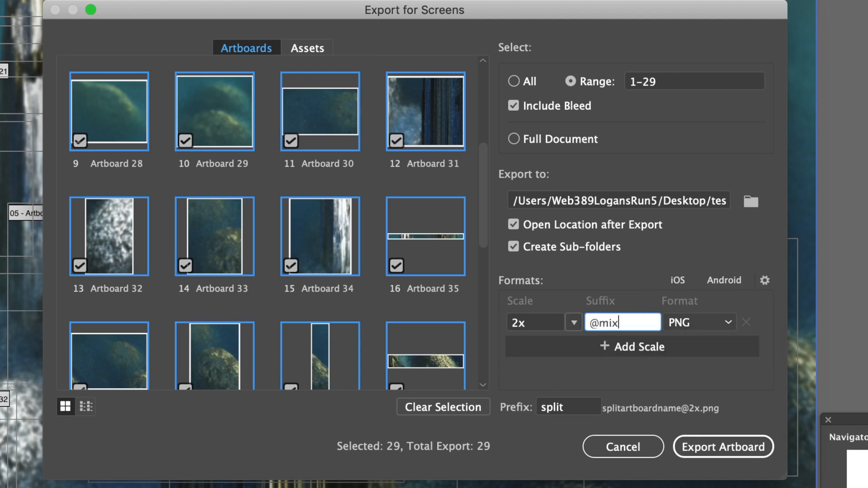
type("ofimages")
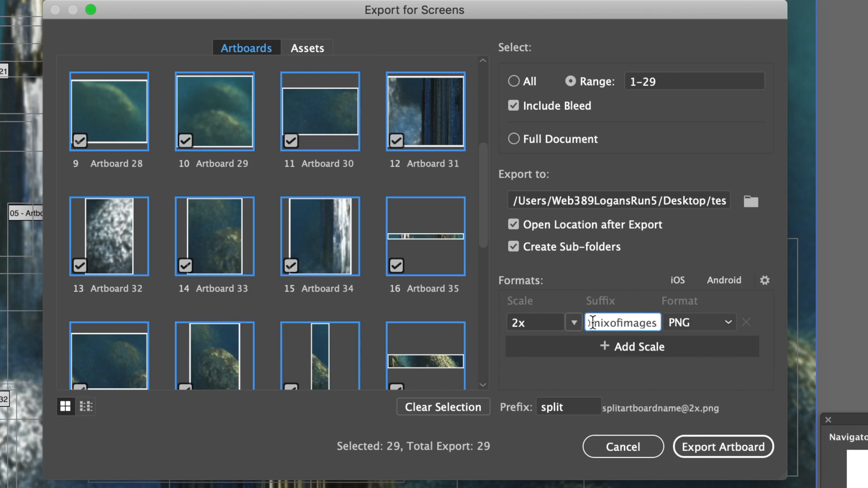
Keep PNG as the export file format.
left_click(573, 322)
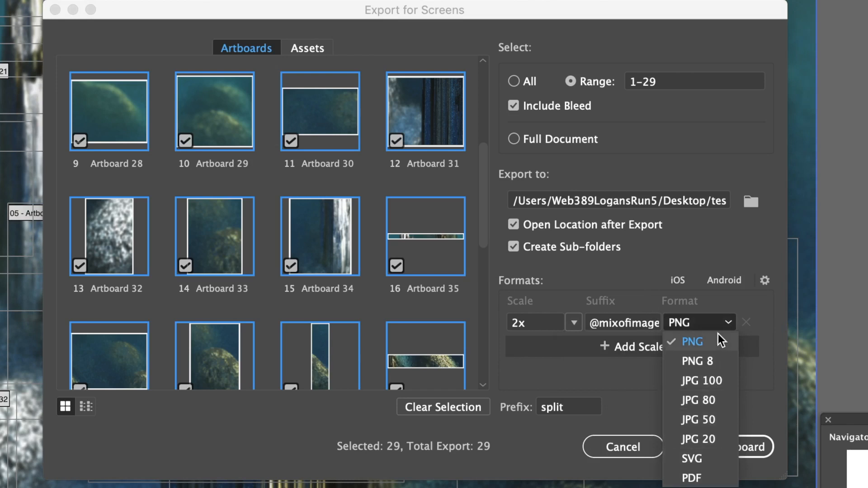
left_click(691, 341)
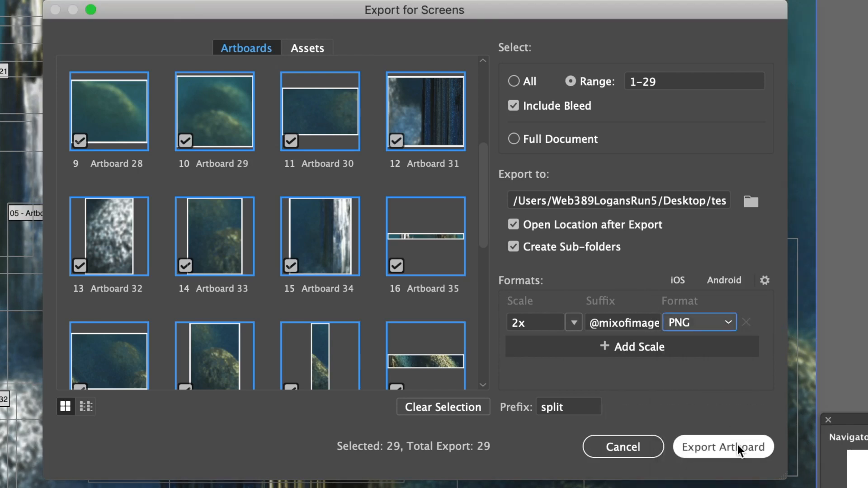
Export all 29 artboards as PNGs and view the 2x folder of fragments in Finder.
left_click(723, 447)
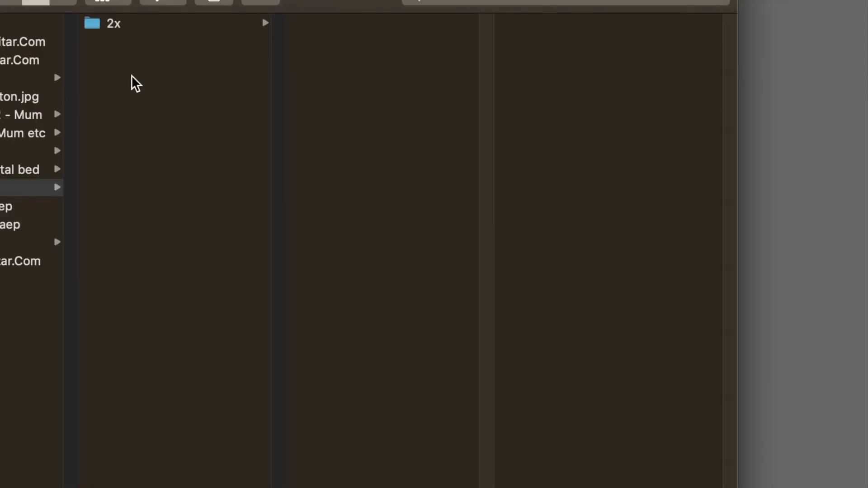
left_click(113, 24)
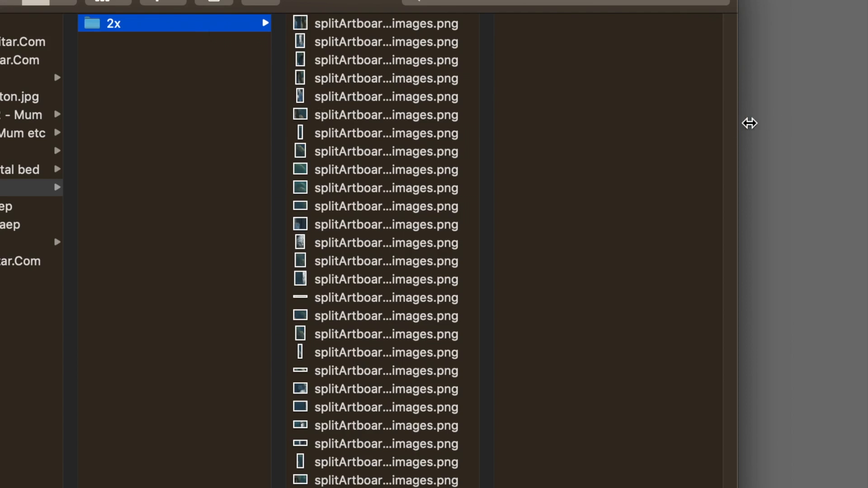
left_click(477, 151)
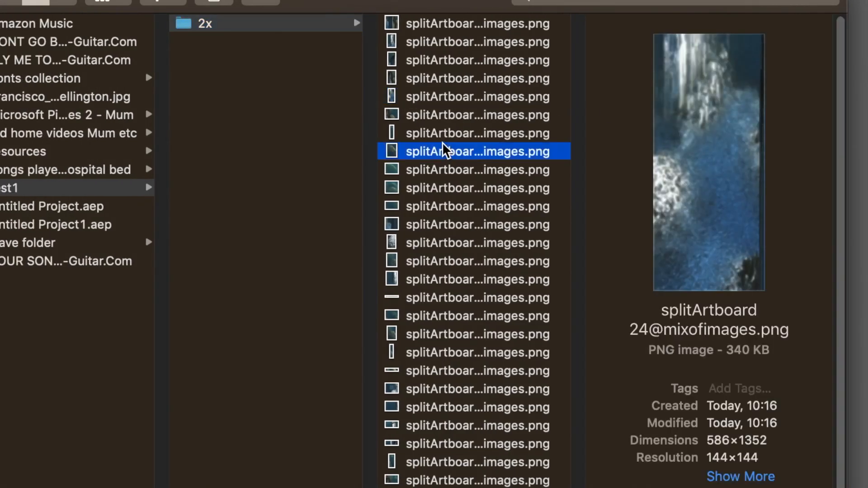
left_click(477, 224)
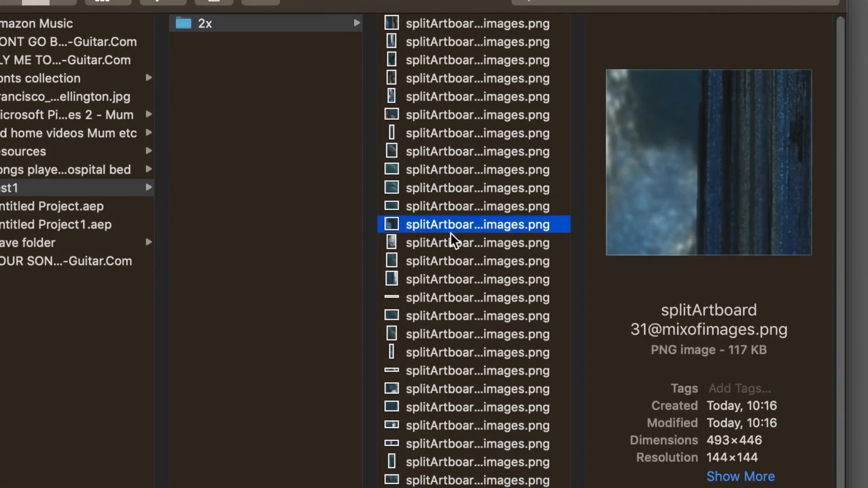
left_click(477, 316)
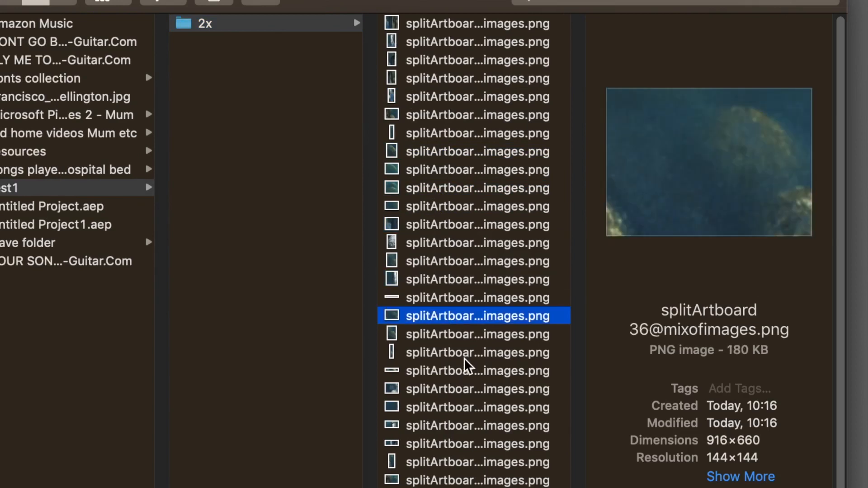
left_click(476, 463)
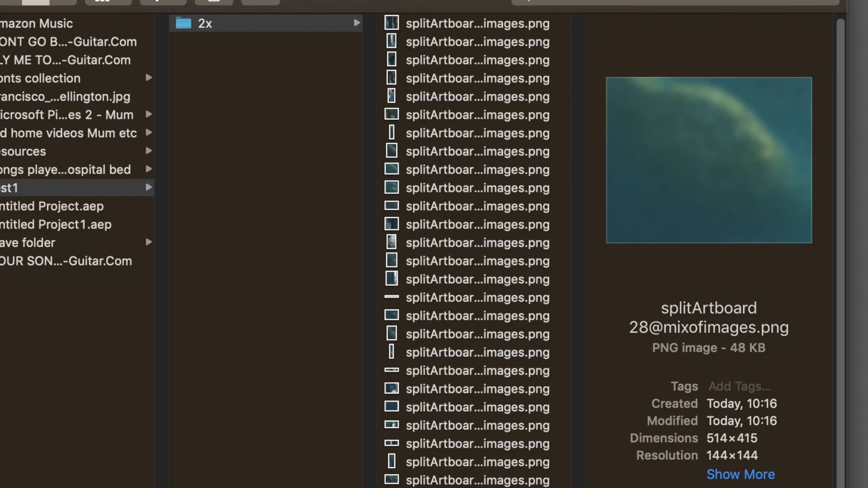
left_click(474, 481)
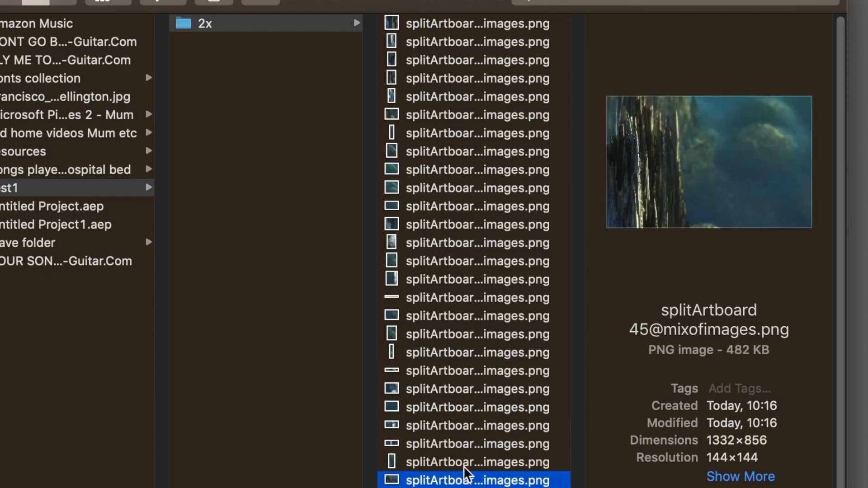
left_click(473, 352)
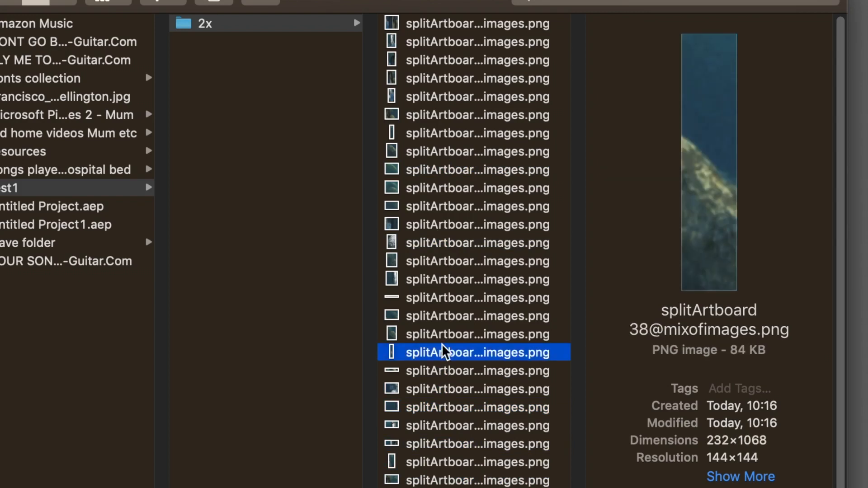
left_click(476, 316)
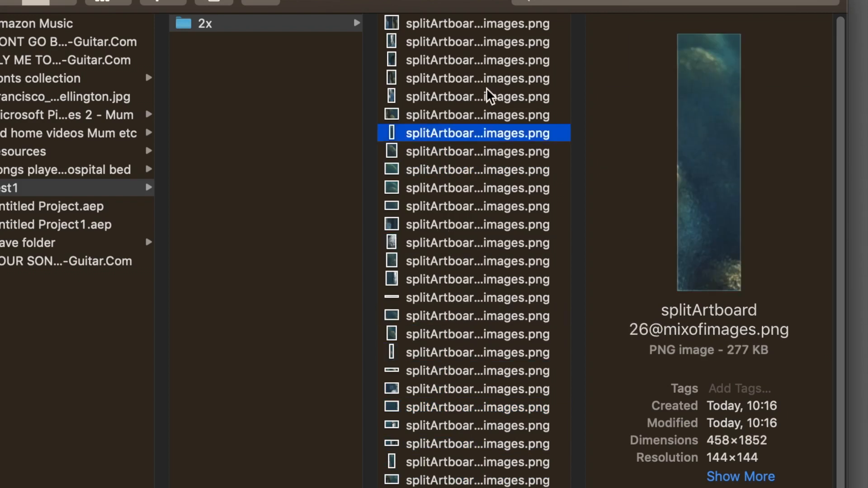
left_click(477, 42)
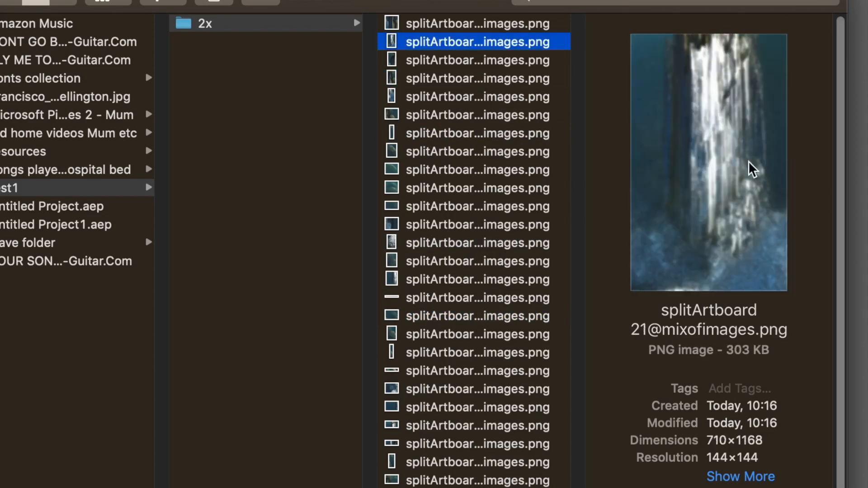